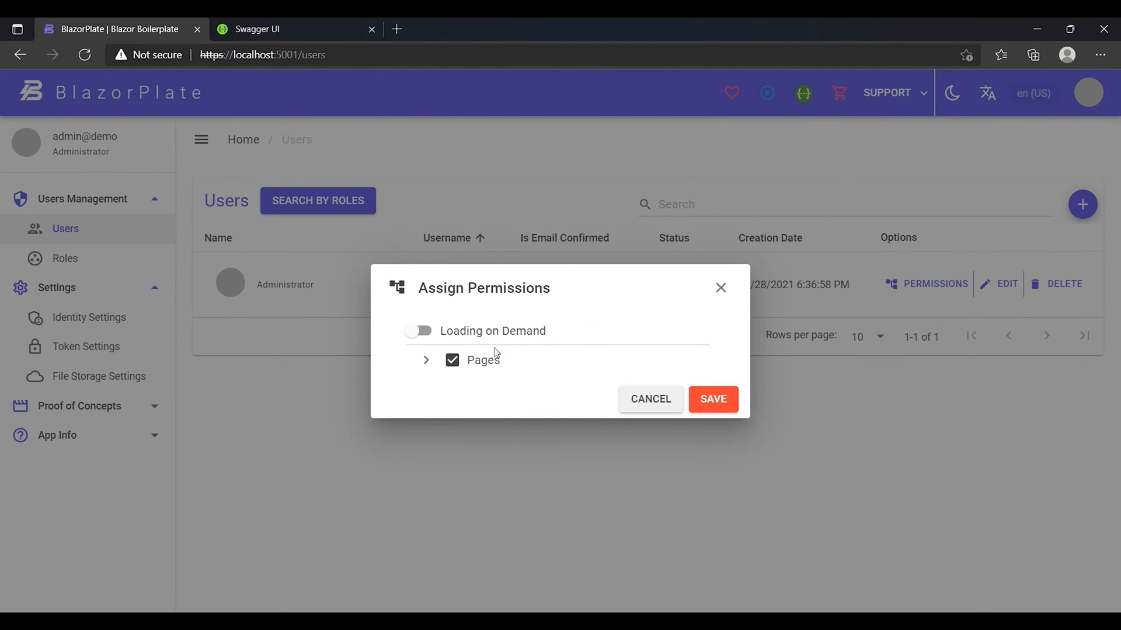
Step: Dismiss the Assign Permissions dialog with Cancel, returning to the Users list
left_click(426, 359)
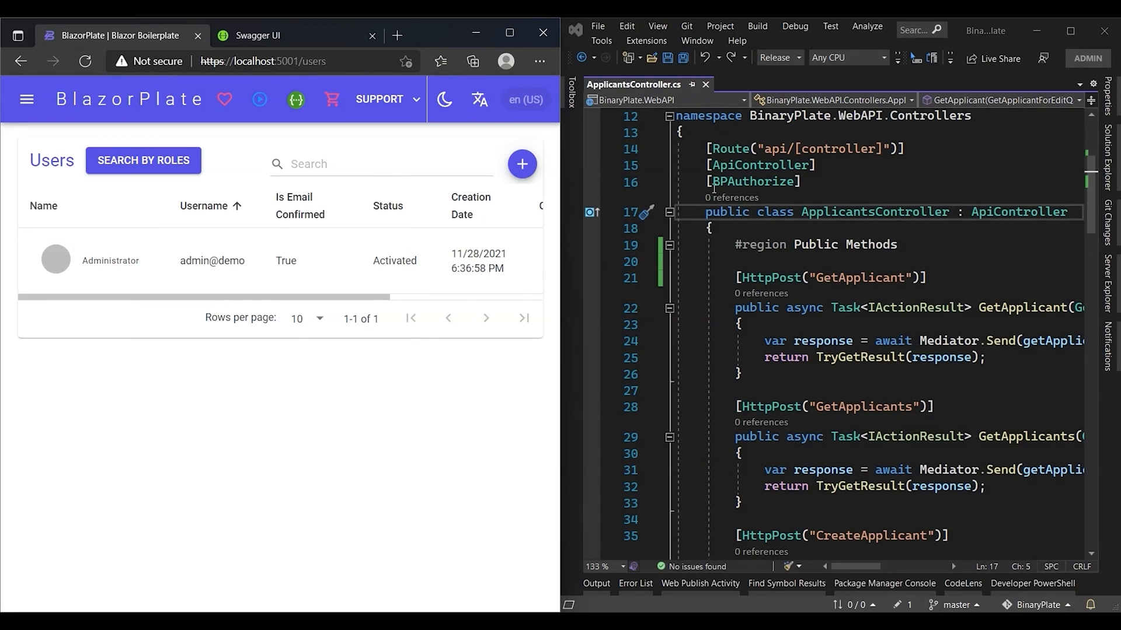
double_click(720, 181)
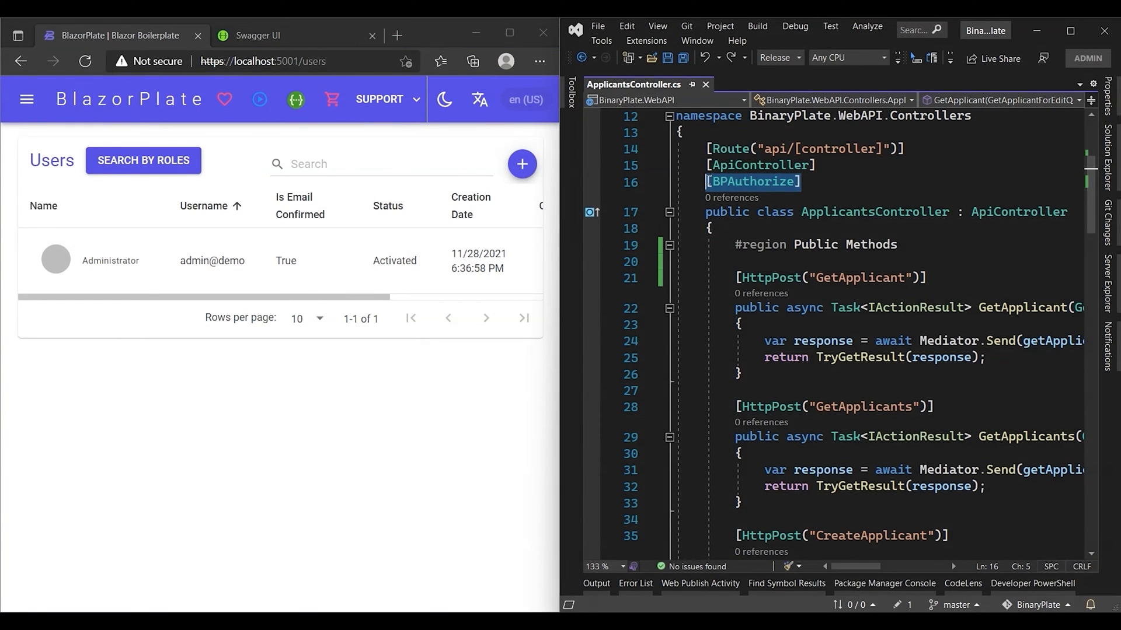
mouse_move(707, 183)
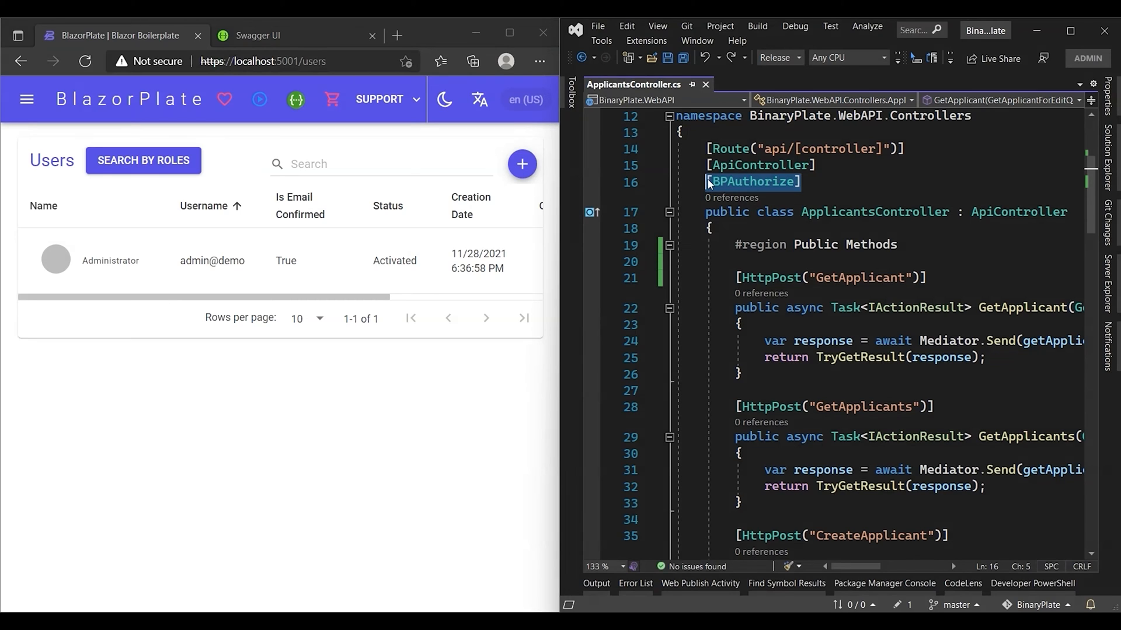
key("Delete")
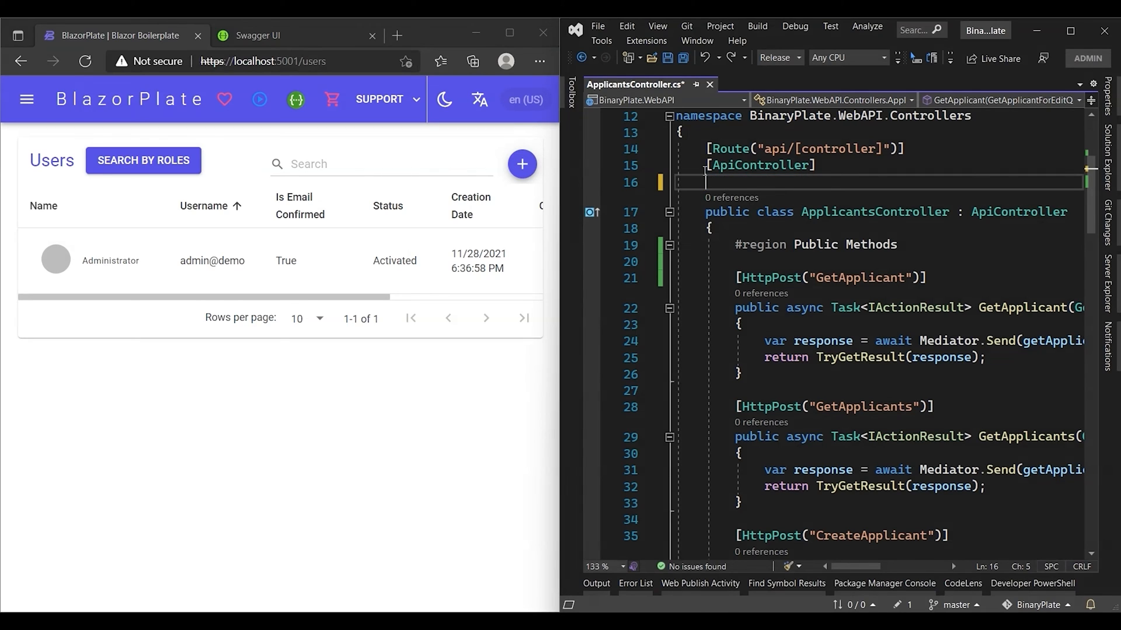
Step: Bring up the Administrator's Assign Permissions dialog after removing [BPAuthorize]
left_click(681, 58)
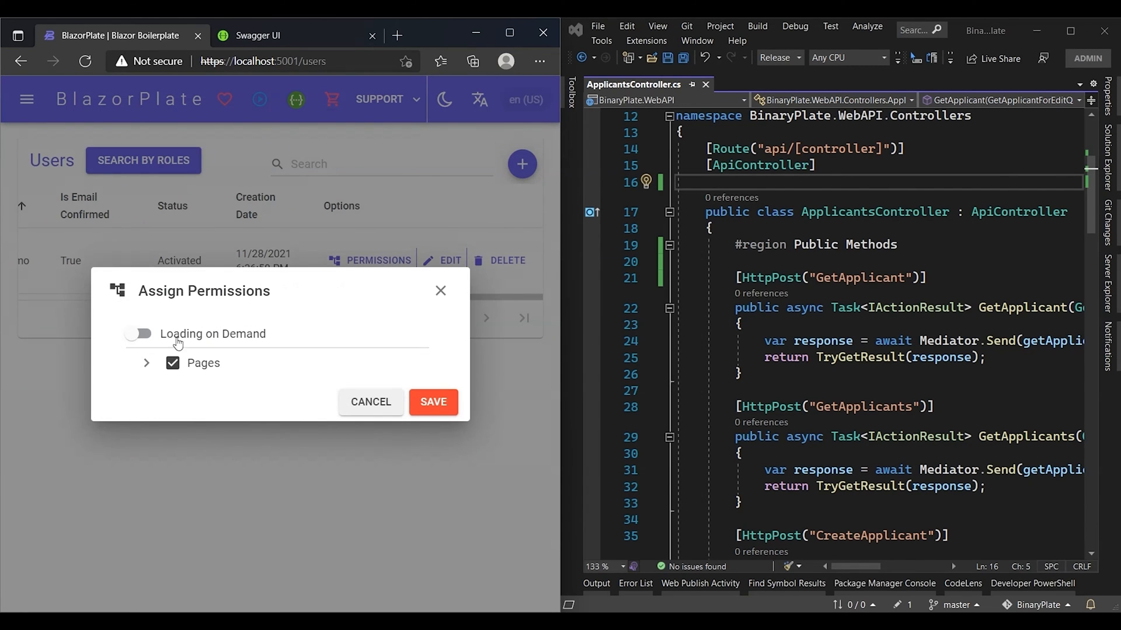
Step: Expand Pages to confirm no Applicants group exists, then cancel the dialog
left_click(147, 363)
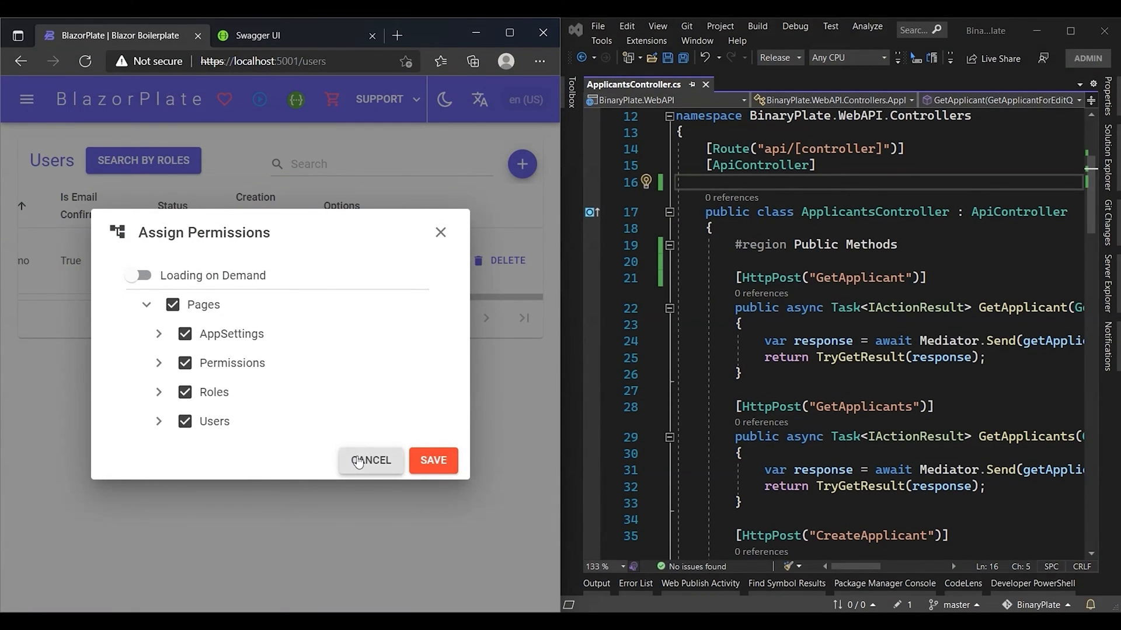
left_click(371, 460)
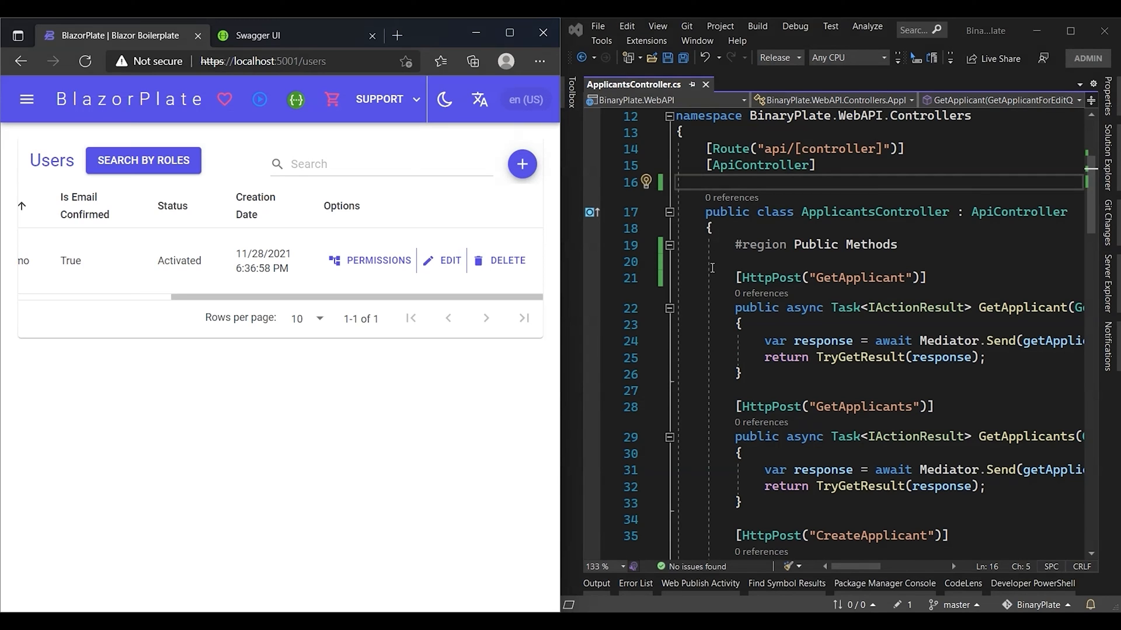
Step: Restore [BPAuthorize] and confirm Pages now lists an Applicants group of five permissions, then cancel
type("[BPAuthorize]")
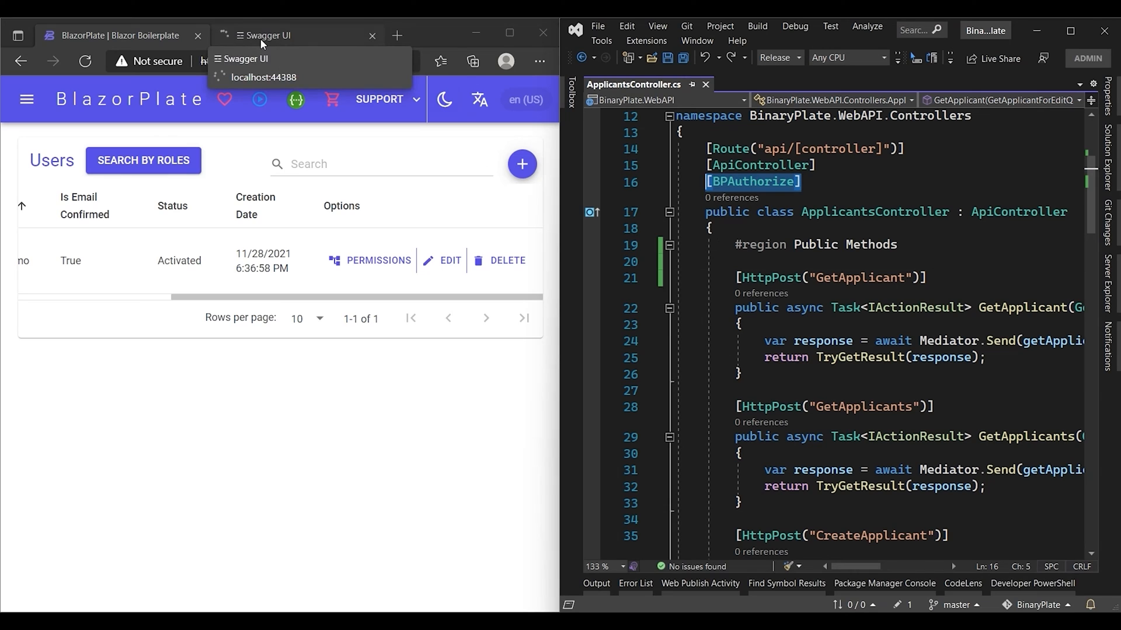
left_click(378, 261)
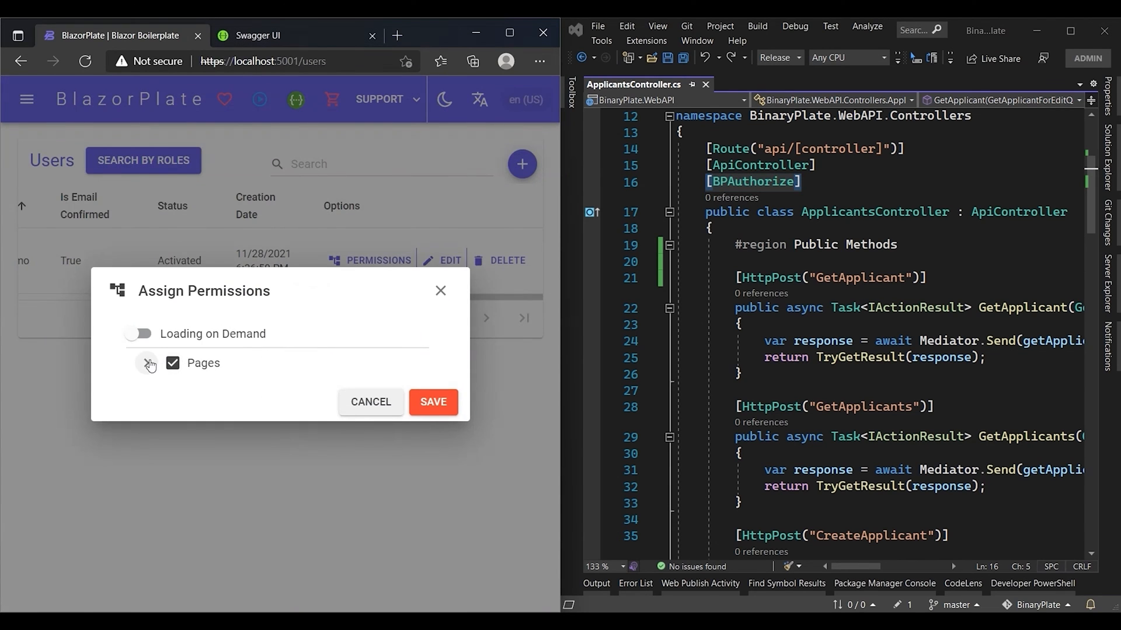
left_click(146, 362)
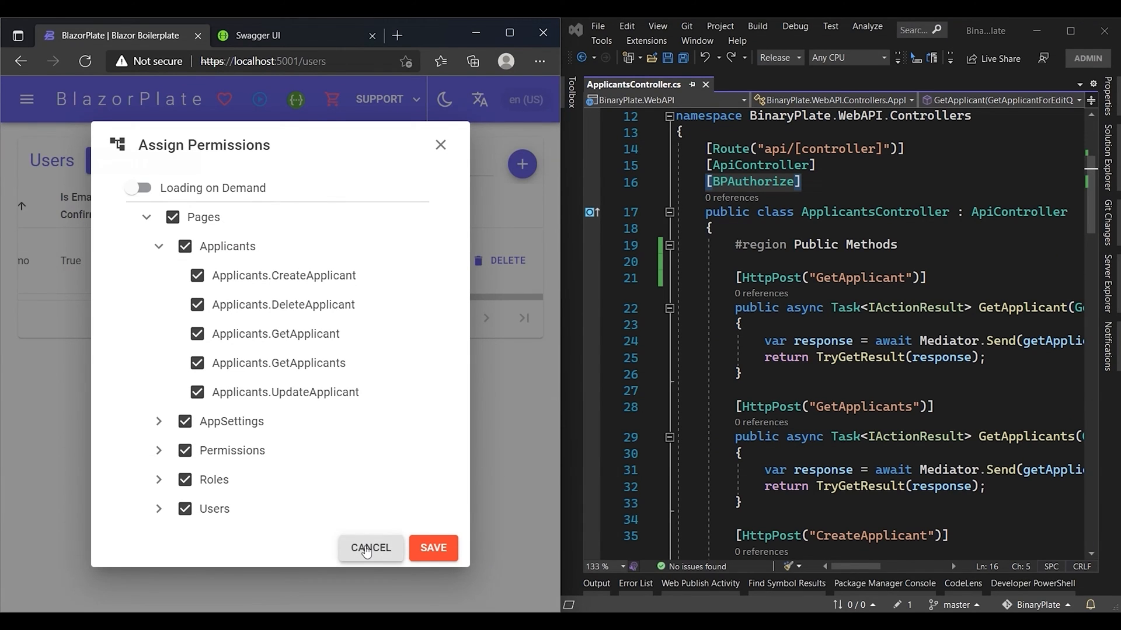
left_click(371, 548)
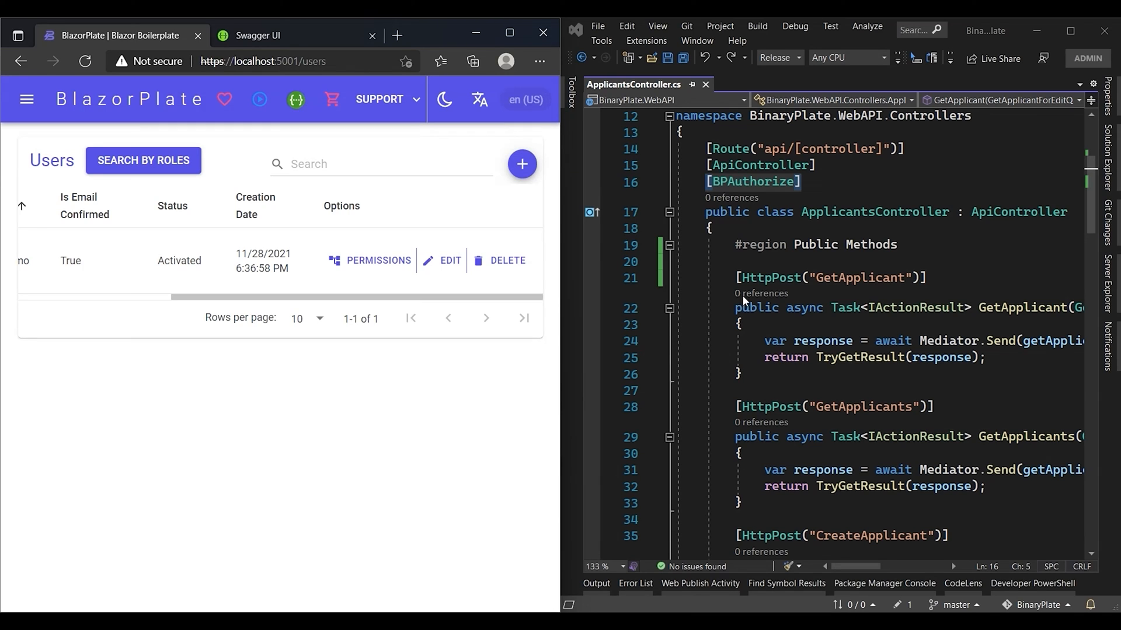
Step: Add [AllowAnonymous] above the GetApplicant and GetApplicants actions
type("[]")
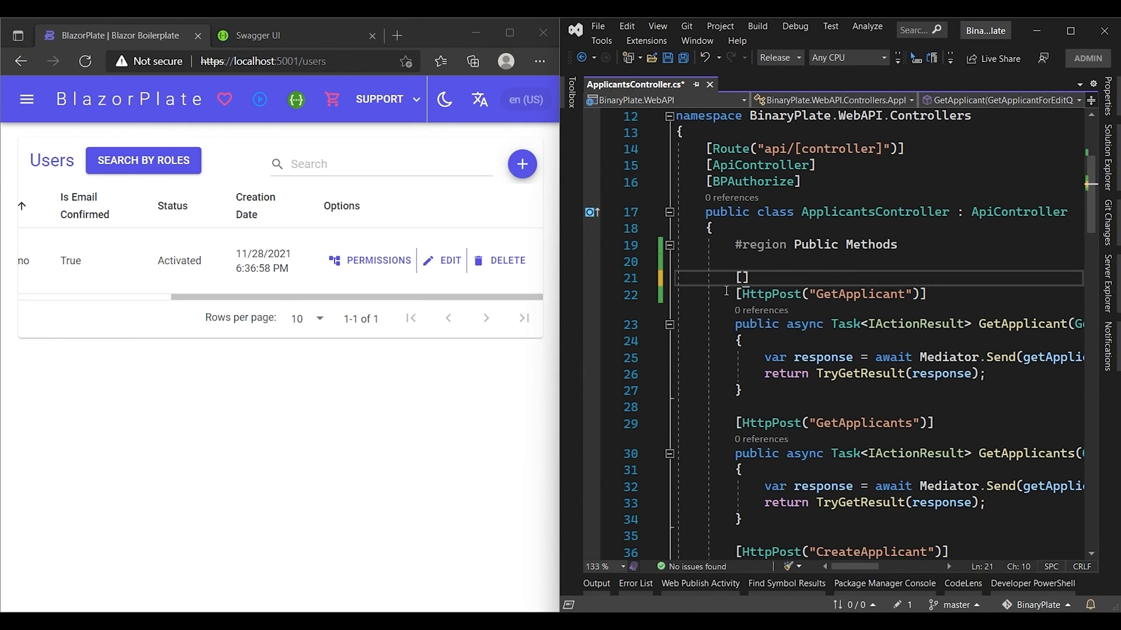
type("AllowAnonymous")
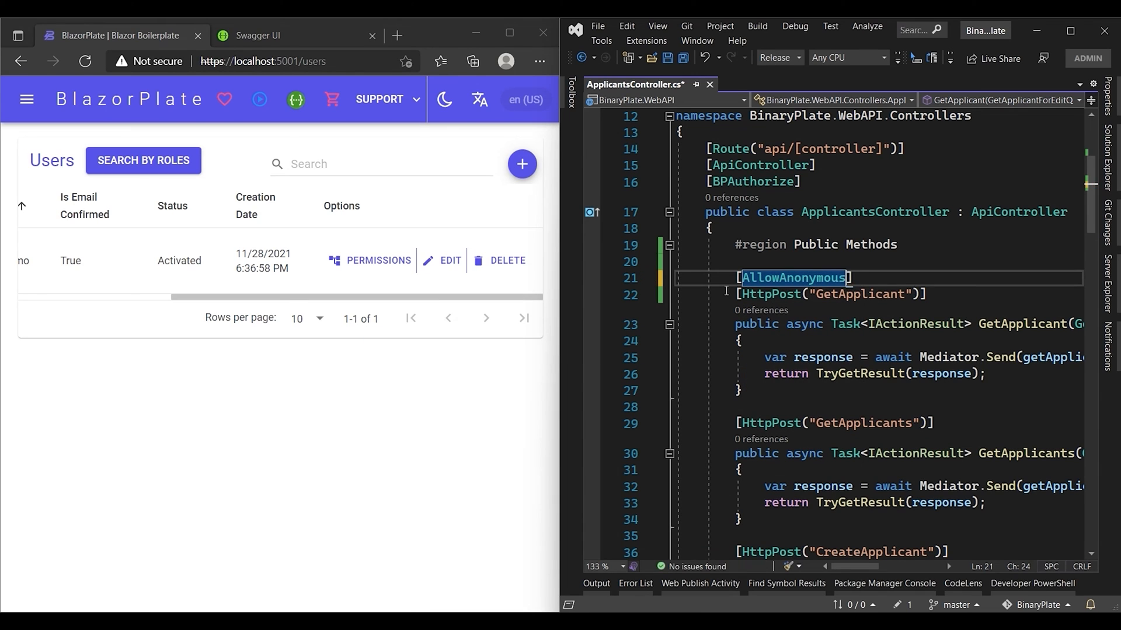
type("[al")
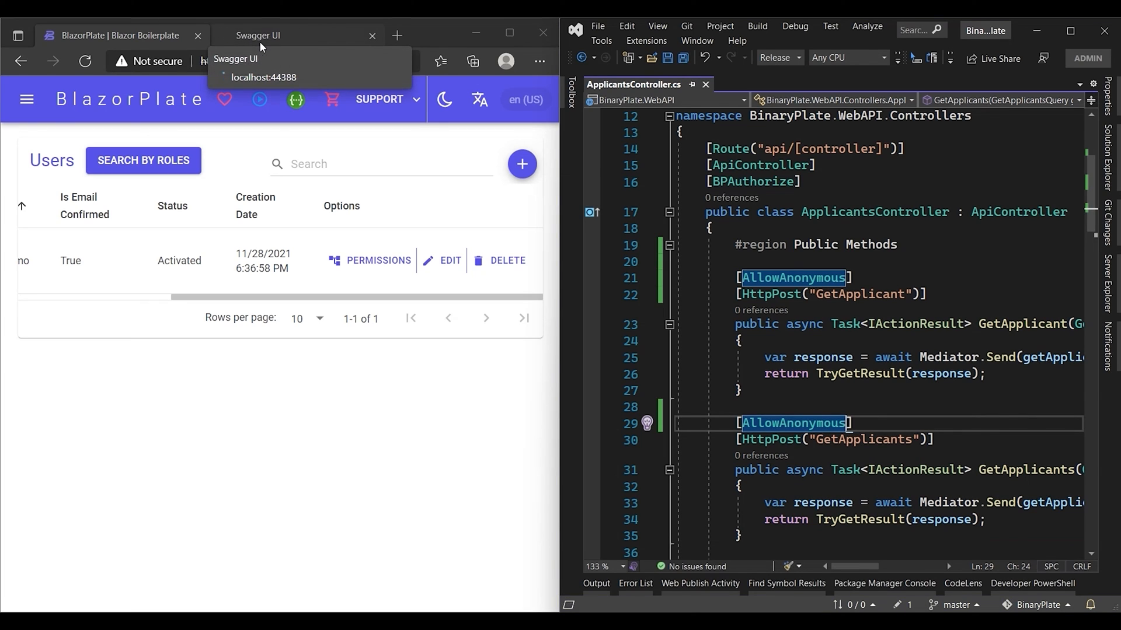
Step: Verify Applicants now shows only CreateApplicant, DeleteApplicant and UpdateApplicant under Pages
left_click(378, 260)
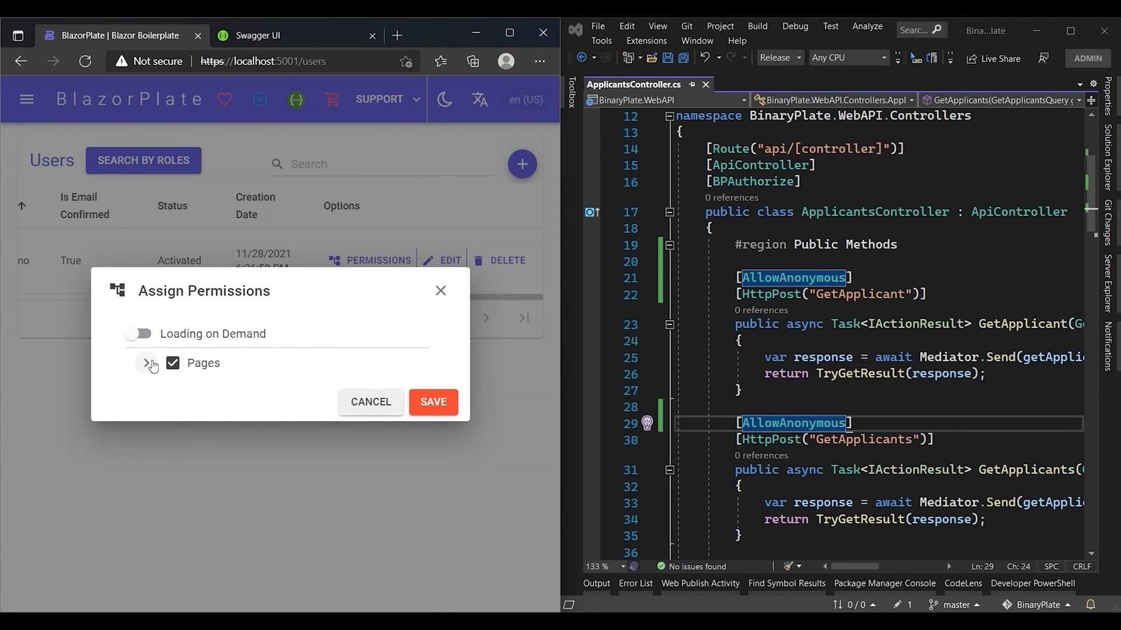
left_click(147, 362)
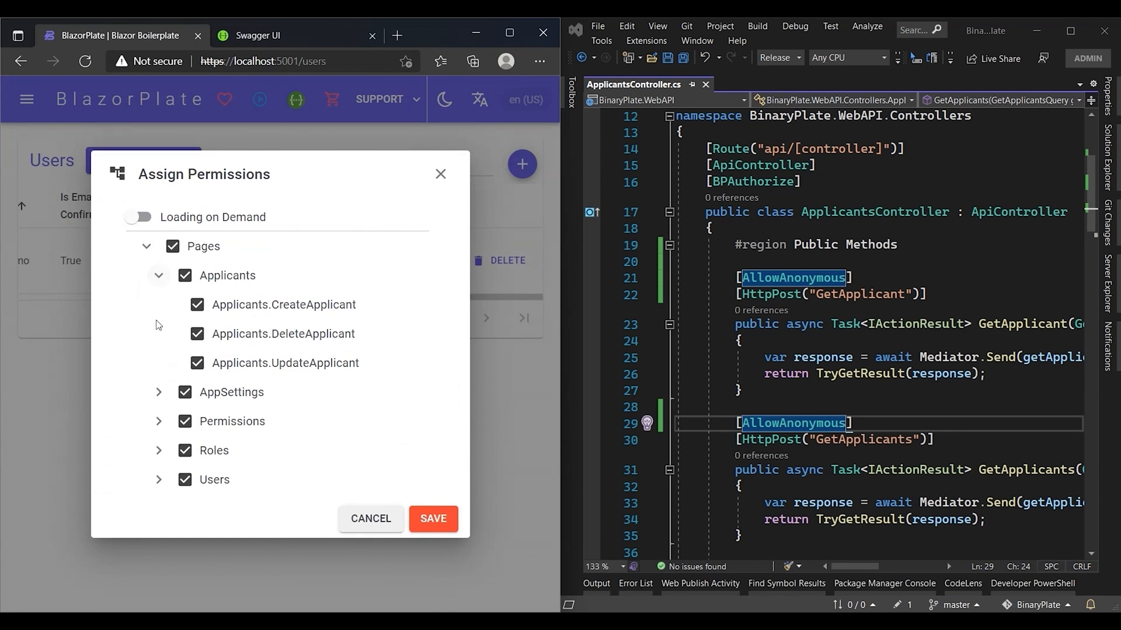